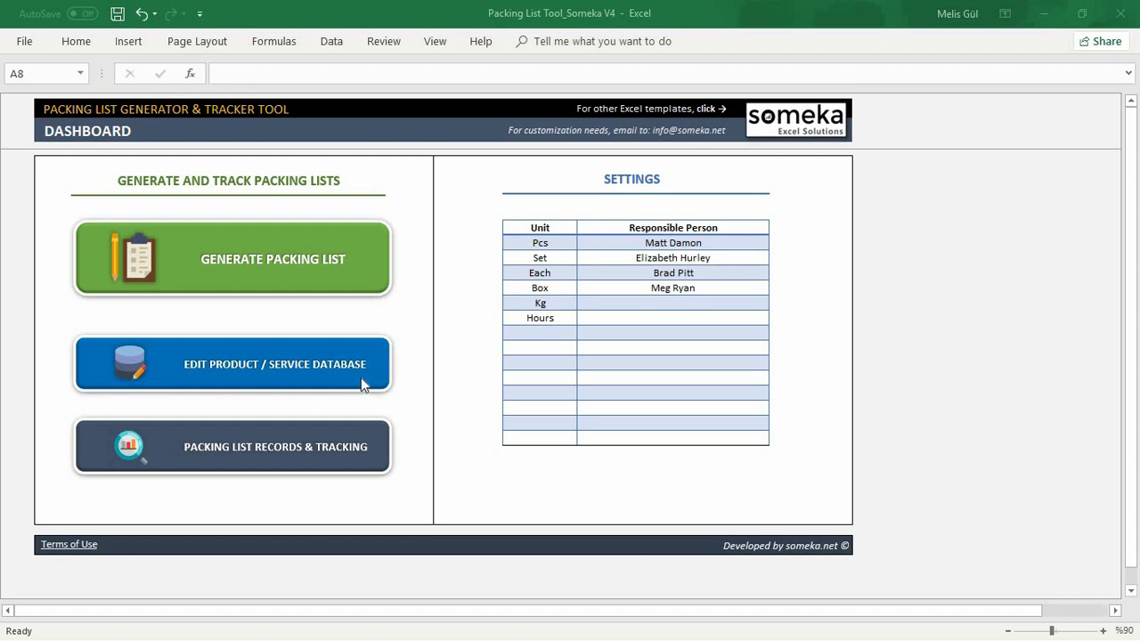
Open the Edit Product / Service Database from the Dashboard sheet.
{"action": "left_click", "coordinate": [232, 258]}
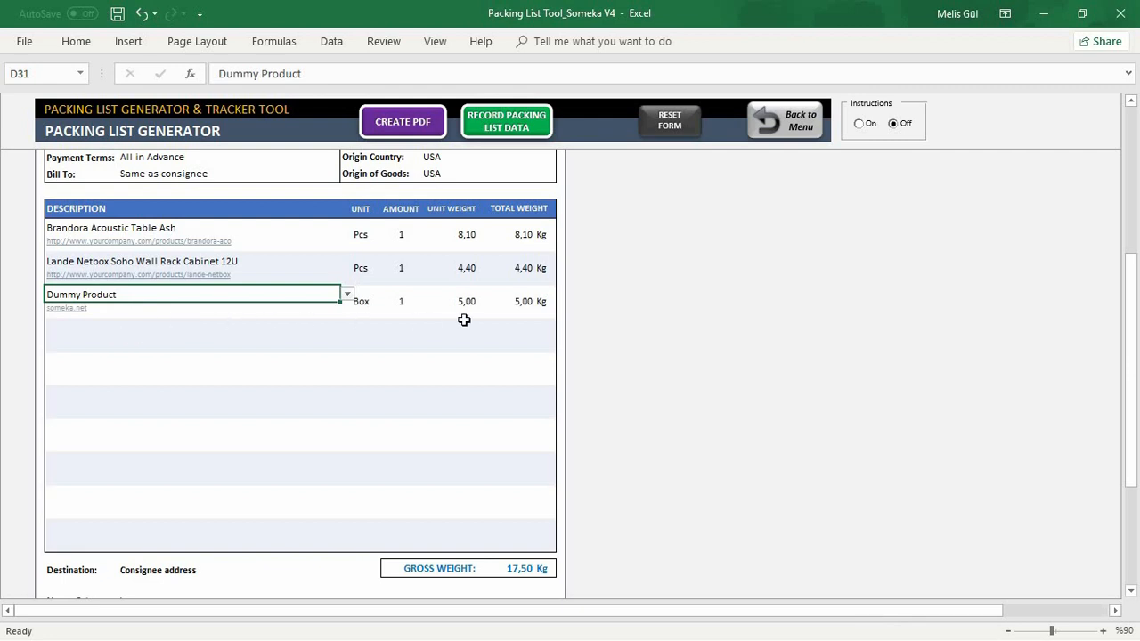
Scroll down the packing list to its lower section showing the 17.50 kg gross weight.
{"action": "scroll", "scroll_direction": "down", "scroll_amount": 3}
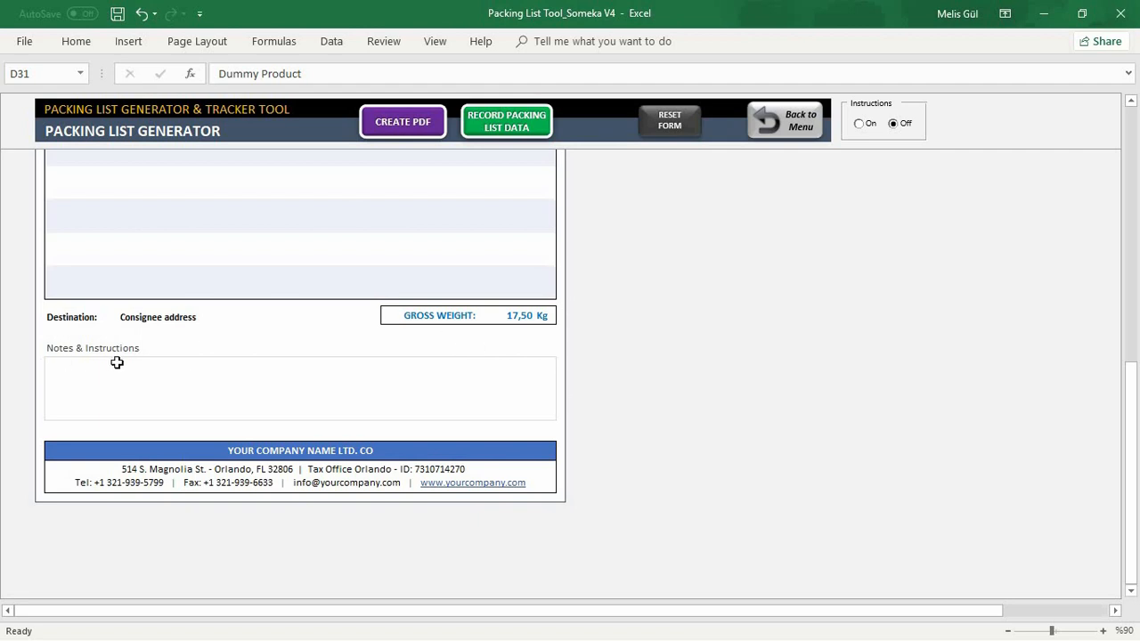
Create the PDF of the completed packing list.
{"action": "left_click", "coordinate": [783, 120]}
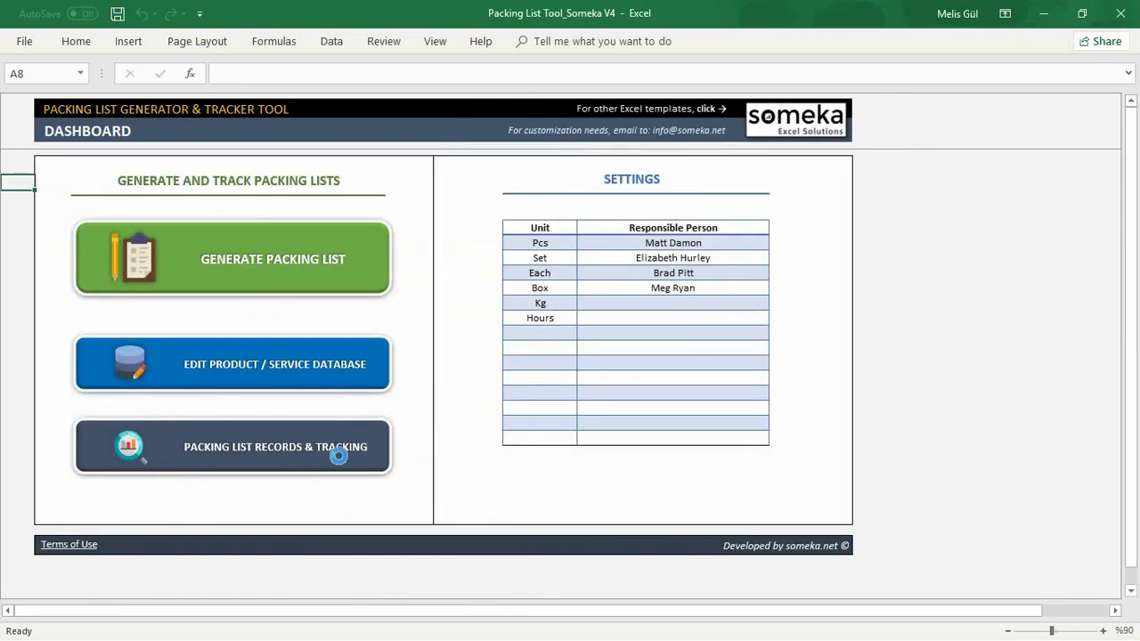